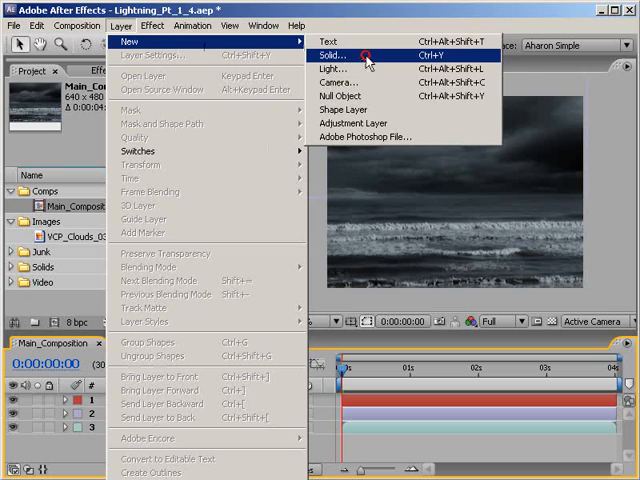
# Step: Create a mid-grey solid layer named Rain over the ocean composition
pyautogui.click(328, 54)
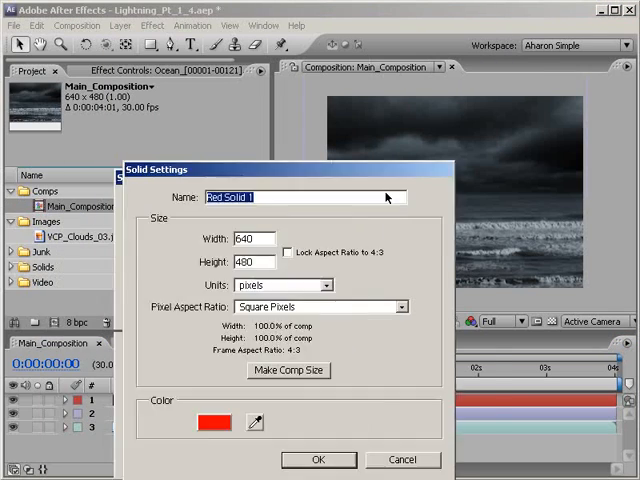
pyautogui.click(212, 420)
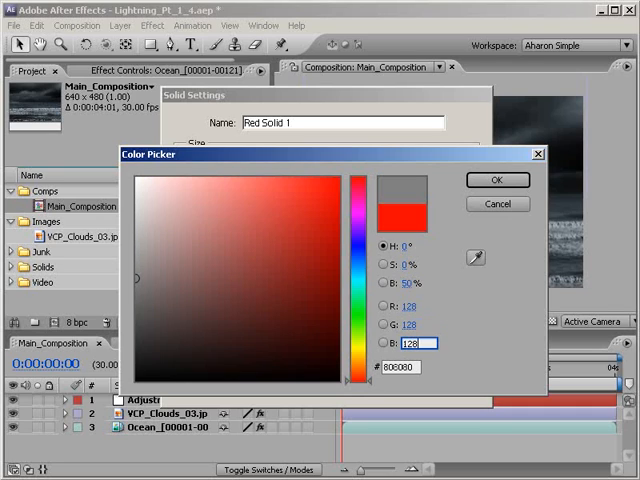
pyautogui.click(496, 180)
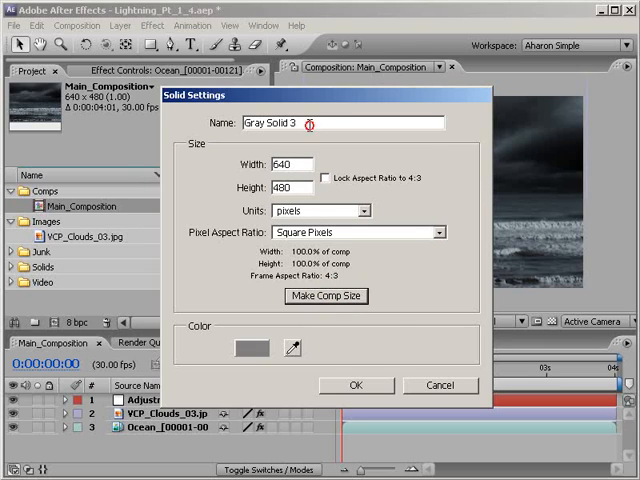
pyautogui.write('Rain')
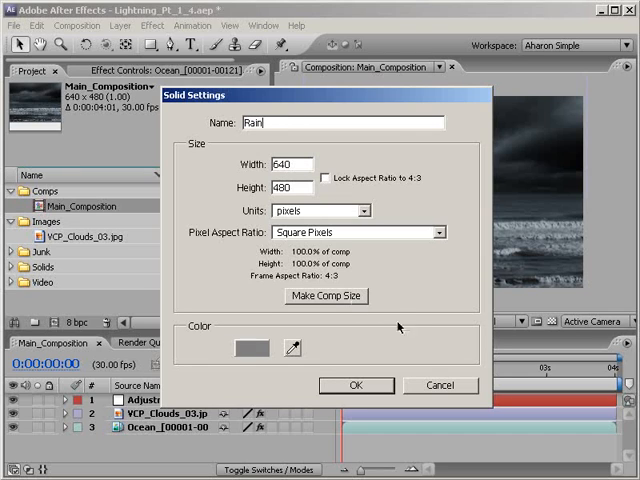
pyautogui.click(356, 384)
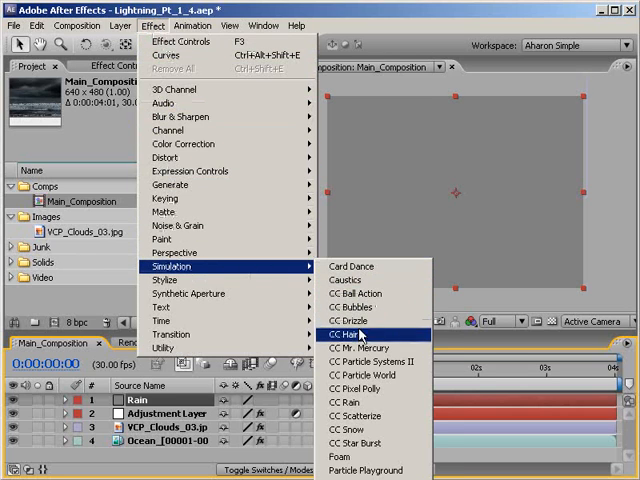
# Step: Apply CC Rain to the Rain solid so grey streaks fall across the frame
pyautogui.click(344, 406)
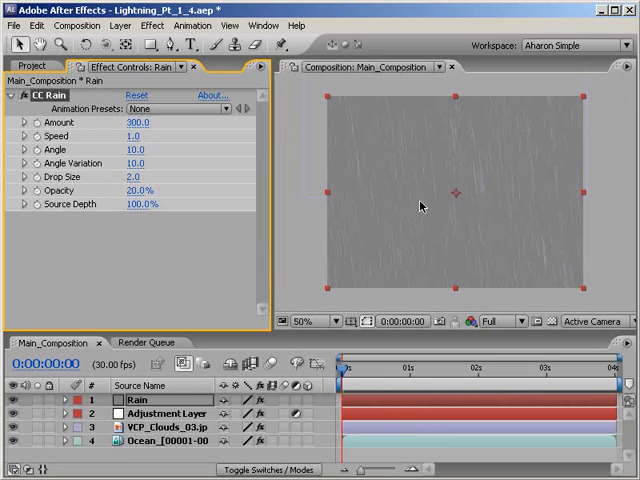
pyautogui.moveTo(348, 294)
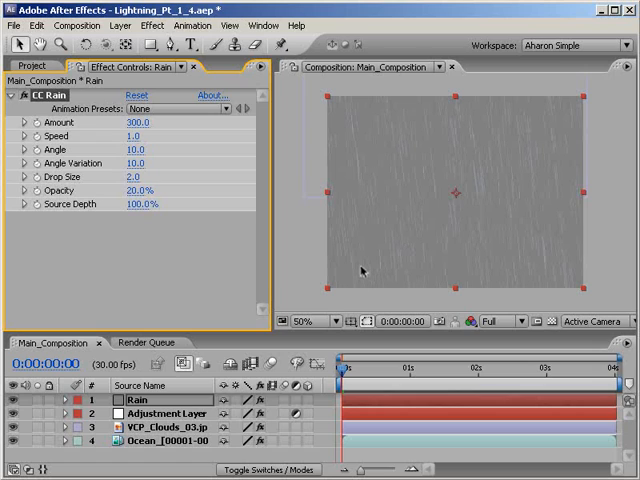
pyautogui.moveTo(362, 270)
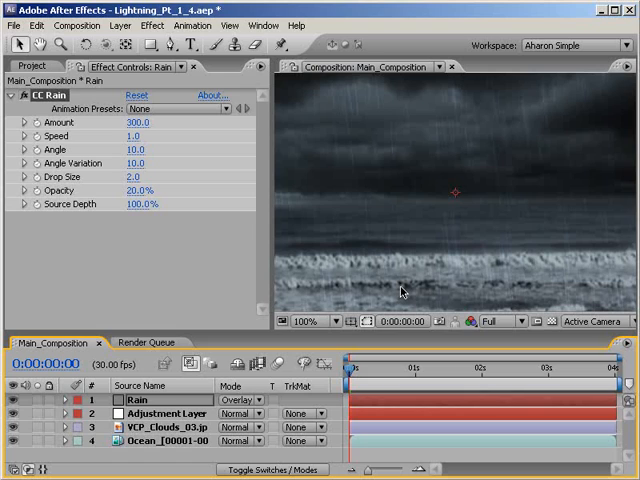
pyautogui.moveTo(176, 416)
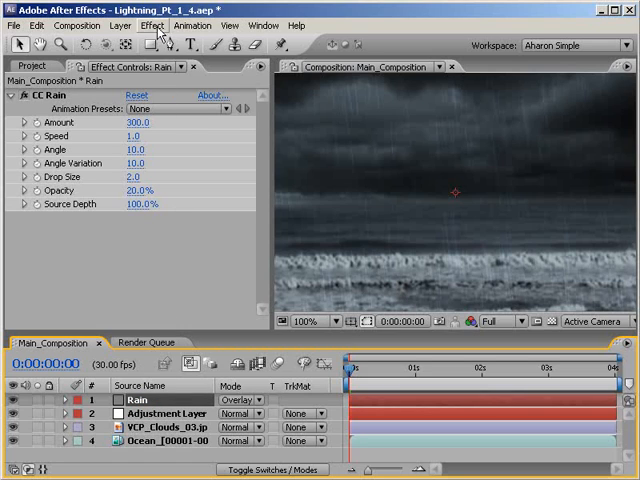
# Step: Add a Hue/Saturation adjustment to the Rain layer to desaturate the streaks
pyautogui.click(152, 24)
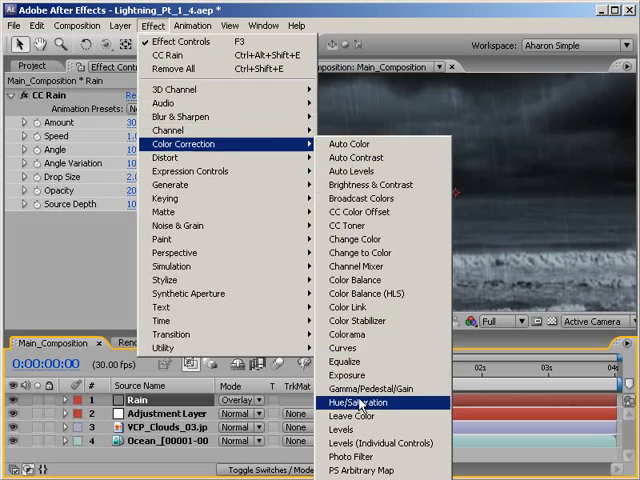
pyautogui.click(360, 400)
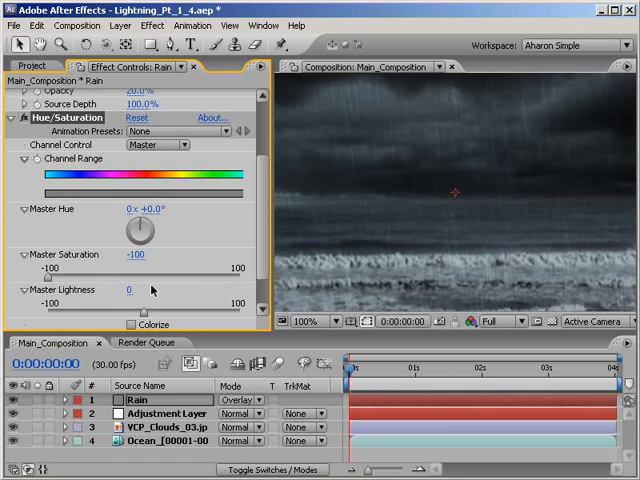
pyautogui.moveTo(448, 256)
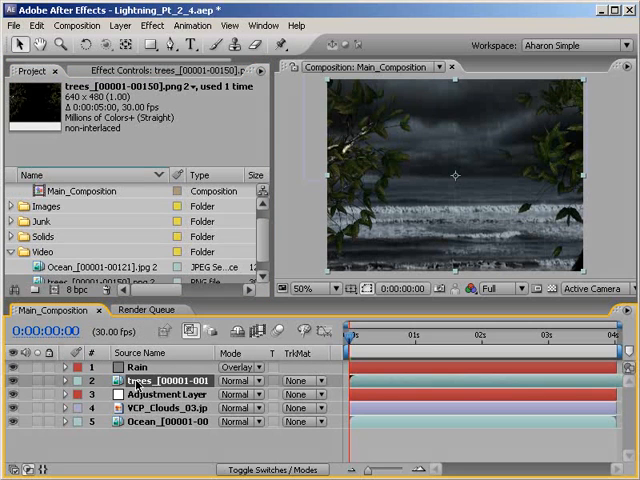
pyautogui.moveTo(330, 200)
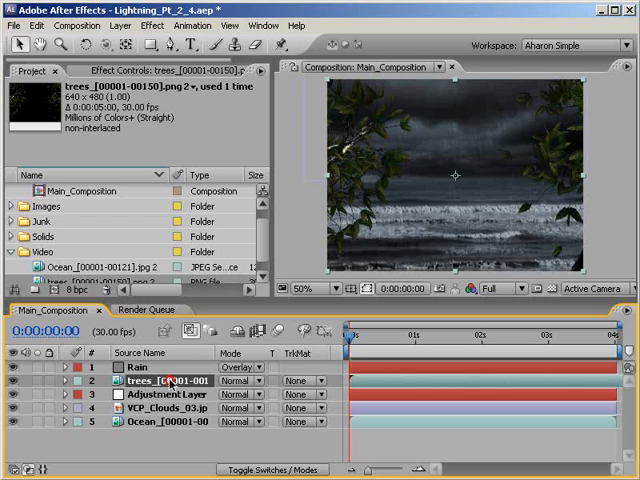
# Step: Set the trees' Master Saturation to -25 and lower Master Lightness
pyautogui.moveTo(160, 380); pyautogui.dragTo(160, 396)
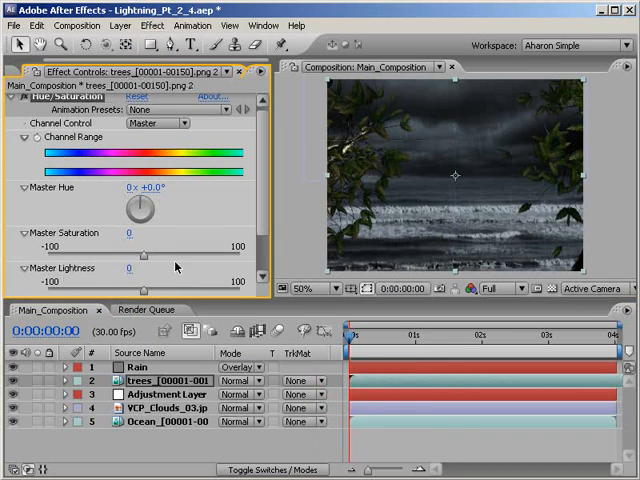
pyautogui.doubleClick(136, 246)
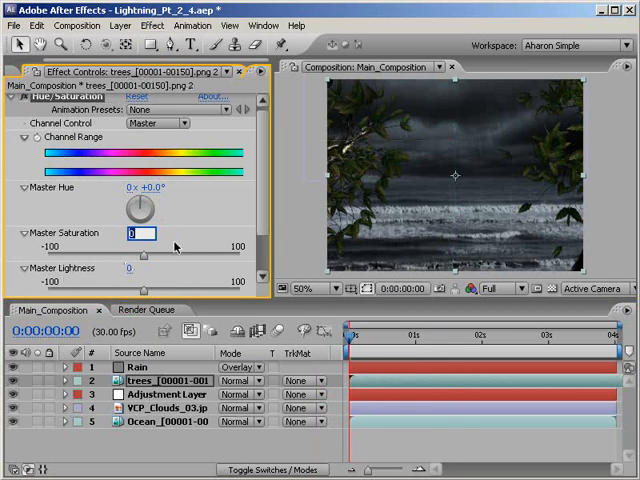
pyautogui.write('-25')
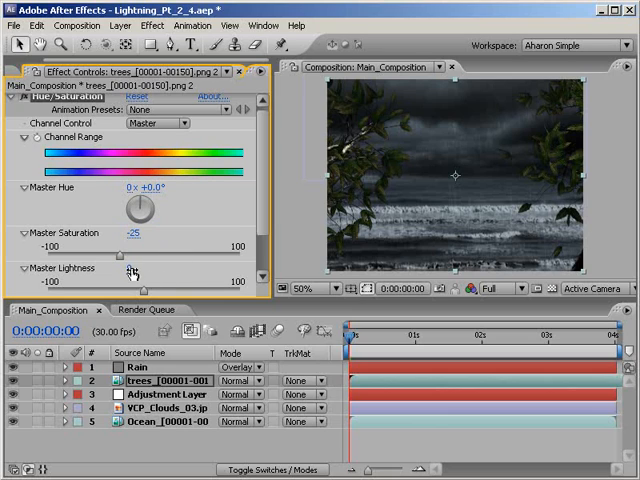
pyautogui.click(140, 268)
pyautogui.write('-50')
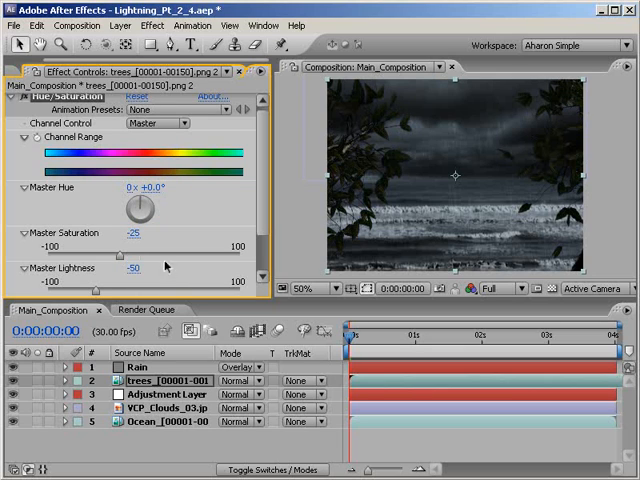
# Step: Tint the trees with CC Toner blended about 20% with the original
pyautogui.click(152, 24)
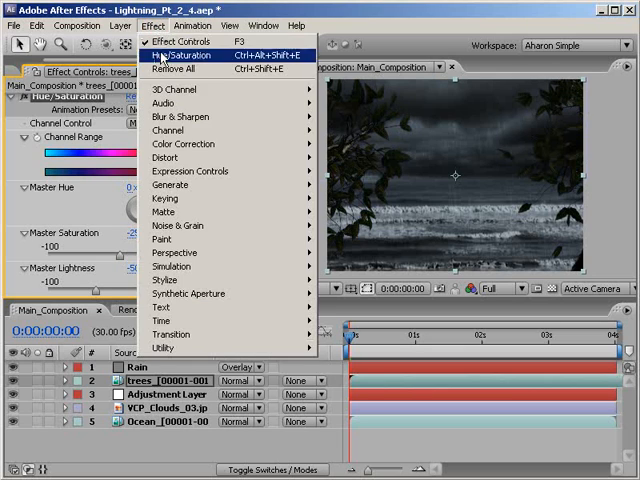
pyautogui.moveTo(184, 144)
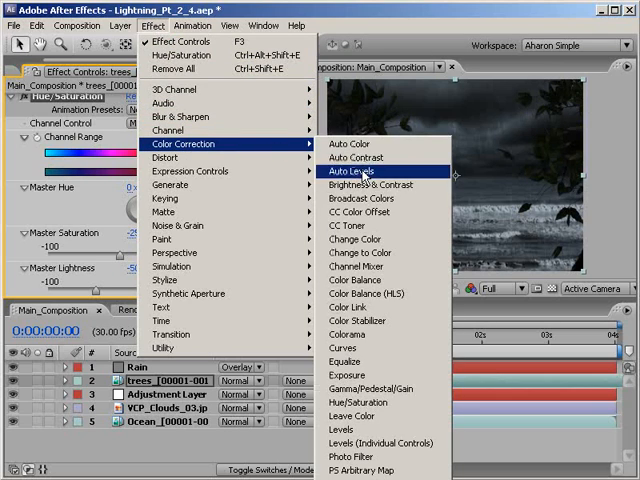
pyautogui.click(340, 226)
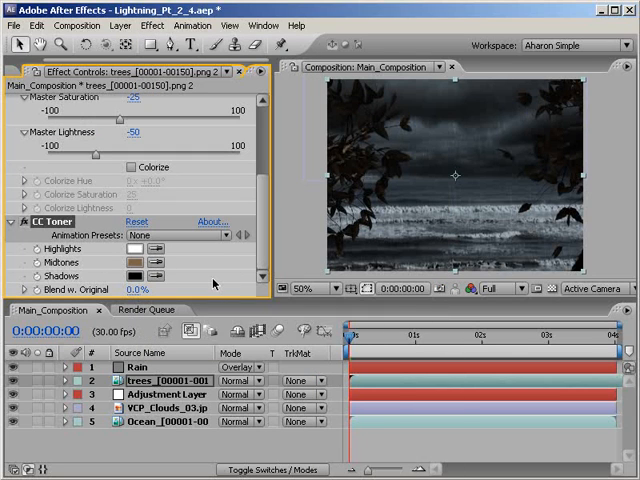
pyautogui.moveTo(212, 284)
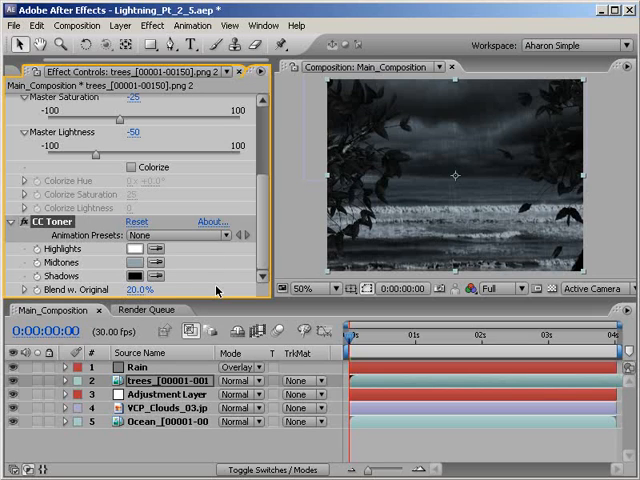
pyautogui.moveTo(388, 212)
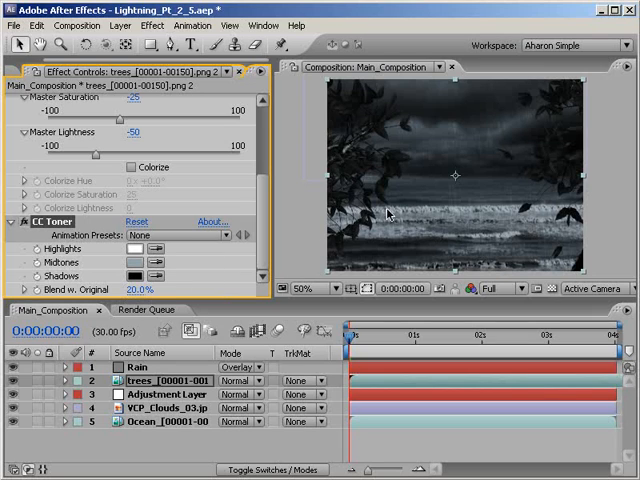
pyautogui.click(312, 288)
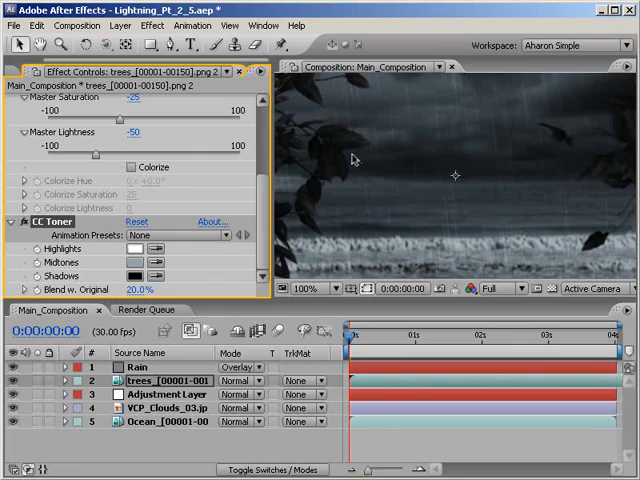
# Step: Apply a Fast Blur with blurriness 3.0 to the trees layer
pyautogui.click(310, 288)
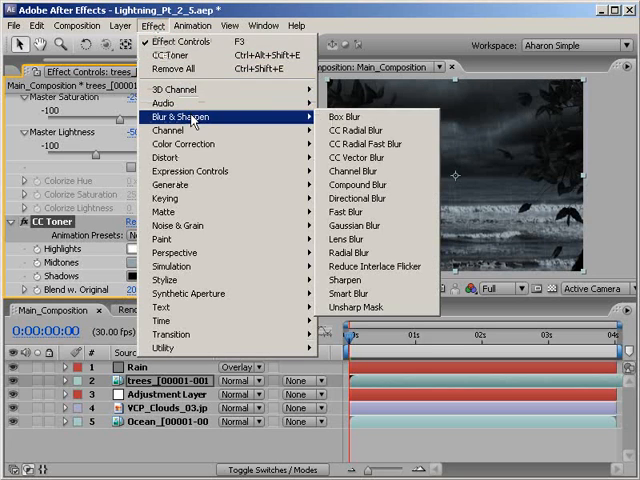
pyautogui.click(344, 212)
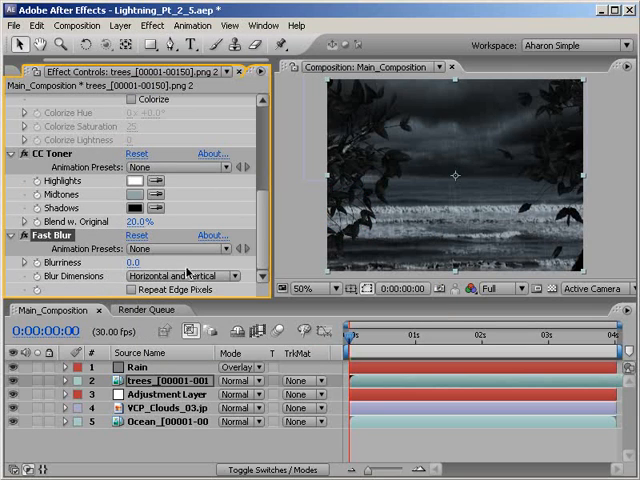
pyautogui.click(132, 260)
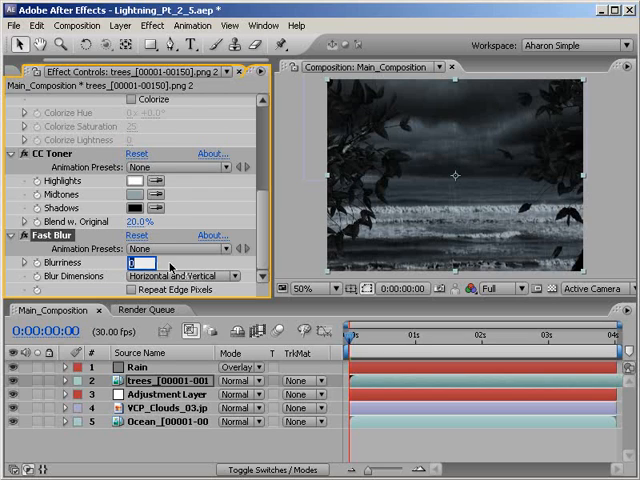
pyautogui.write('3.0')
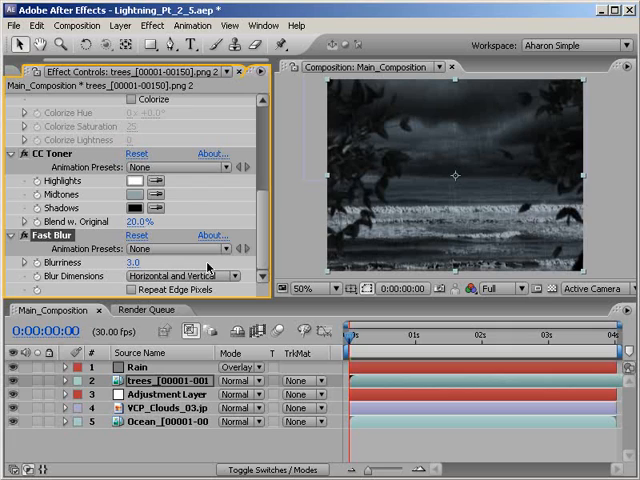
pyautogui.moveTo(204, 270)
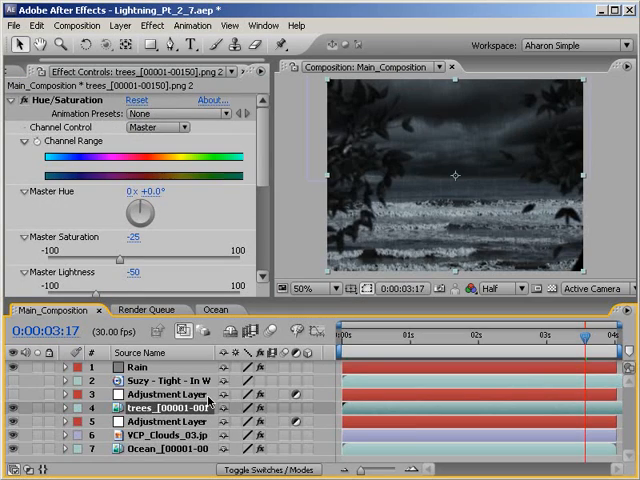
pyautogui.click(14, 408)
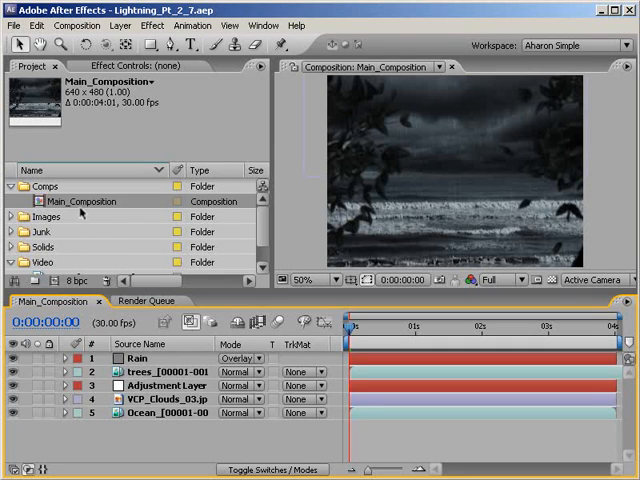
# Step: Select Main_Composition in the project list to nest it in a new composition
pyautogui.click(90, 200)
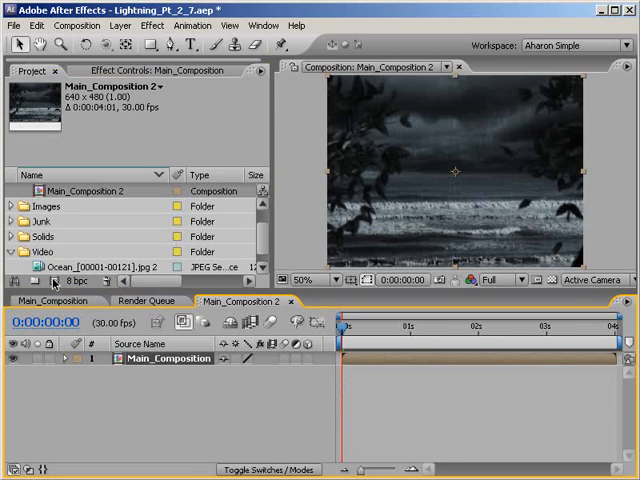
pyautogui.moveTo(112, 388)
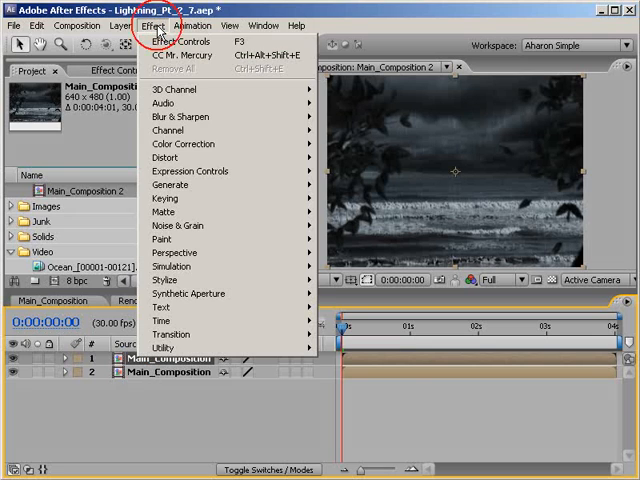
pyautogui.moveTo(180, 266)
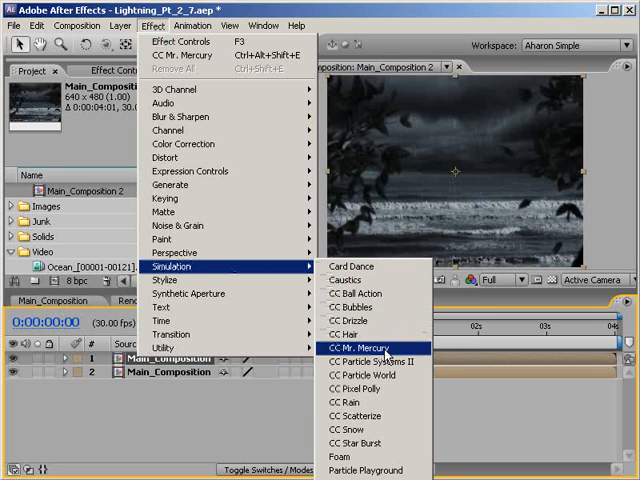
# Step: Apply CC Mr. Mercury to the top copy of the nested scene
pyautogui.click(364, 344)
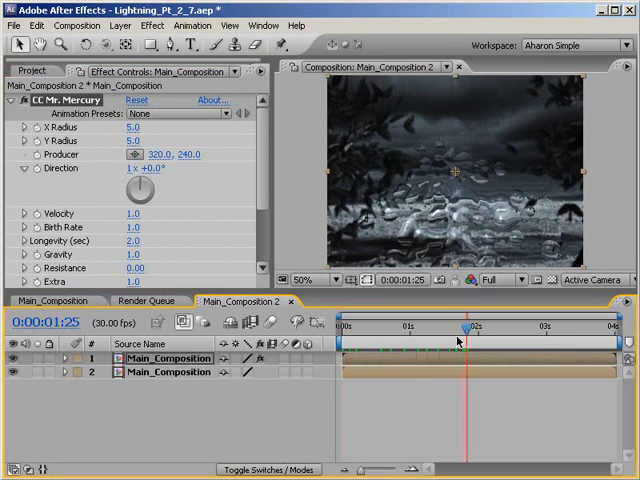
pyautogui.moveTo(390, 404)
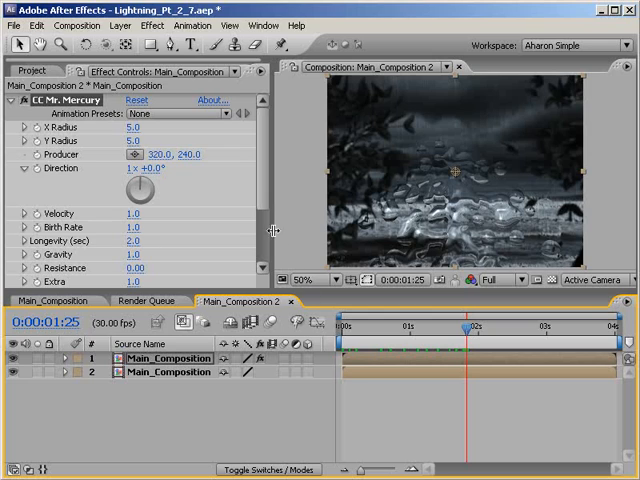
pyautogui.moveTo(264, 228)
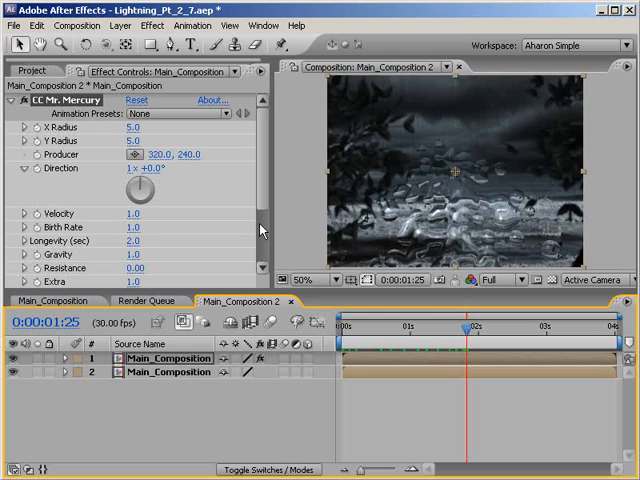
pyautogui.moveTo(200, 180)
pyautogui.write('200')
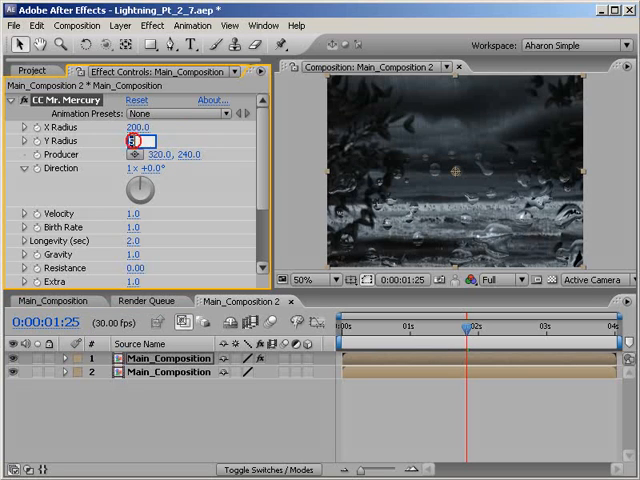
# Step: Set Mr. Mercury Y Radius 150, Velocity 0, Birth Rate 0.4, Longevity 10.0
pyautogui.write('150.0')
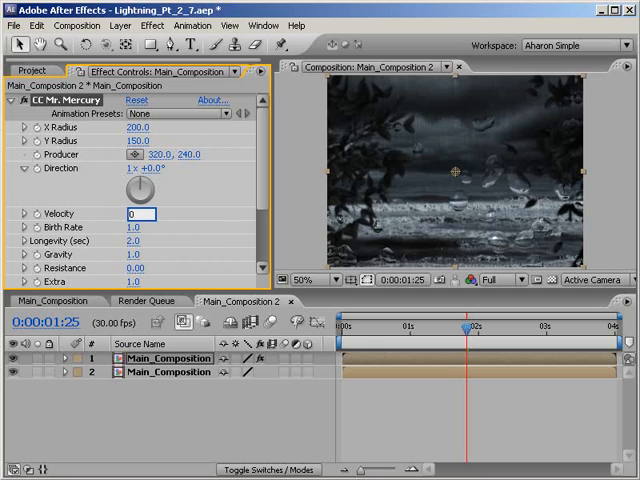
pyautogui.click(130, 212)
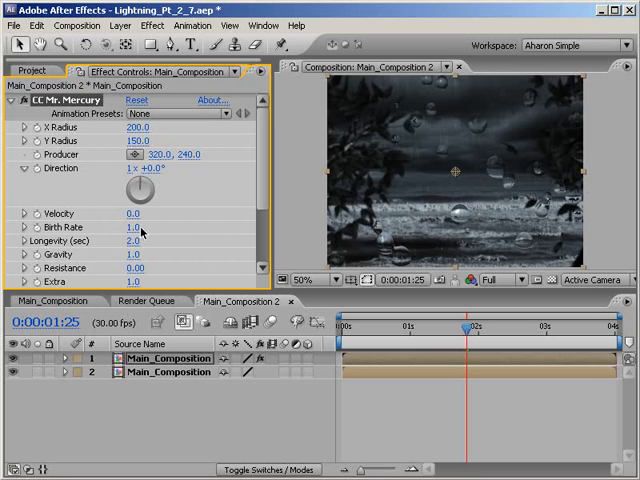
pyautogui.click(132, 226)
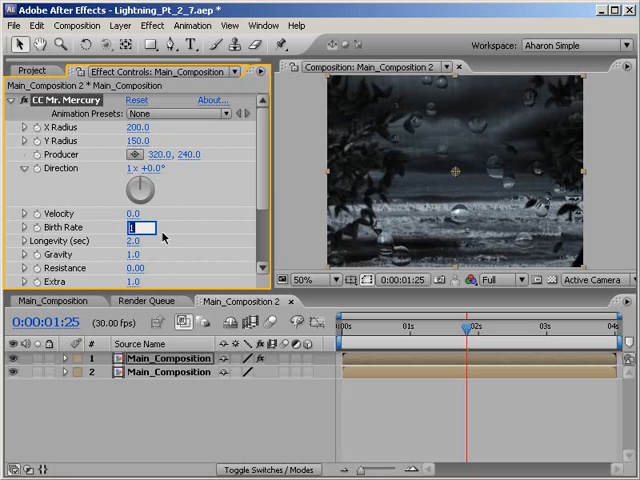
pyautogui.write('0.4')
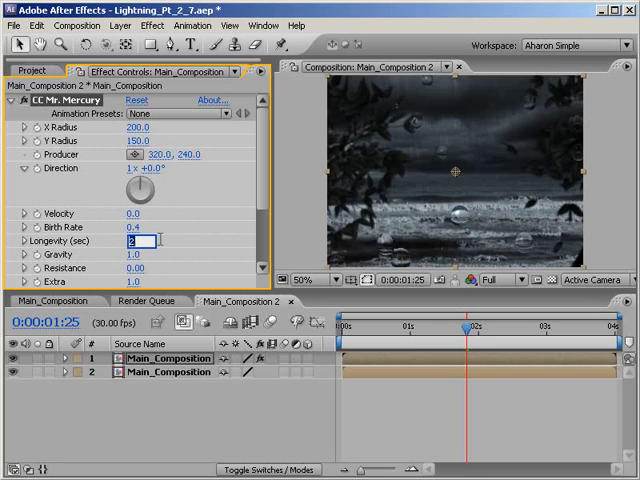
pyautogui.write('10.0')
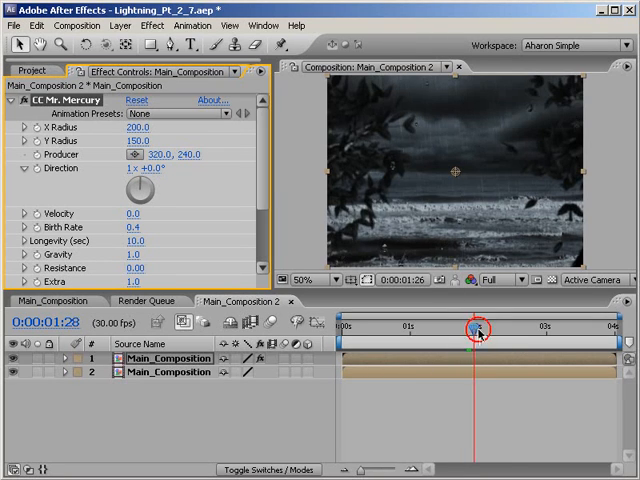
# Step: Scrub the playhead to preview the static droplets over the scene
pyautogui.moveTo(472, 328); pyautogui.dragTo(508, 328)
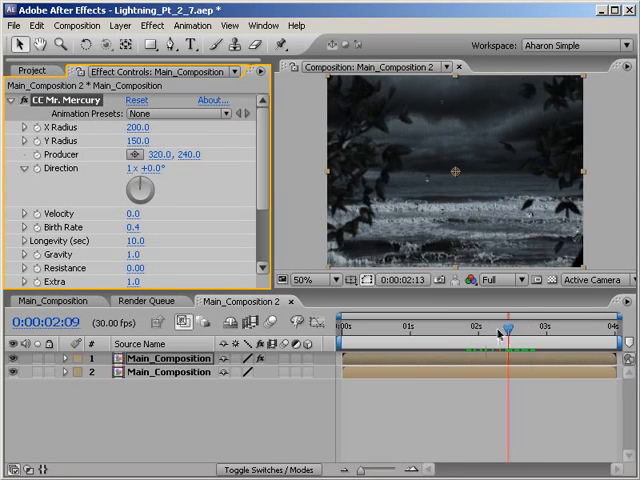
pyautogui.moveTo(508, 328); pyautogui.dragTo(478, 328)
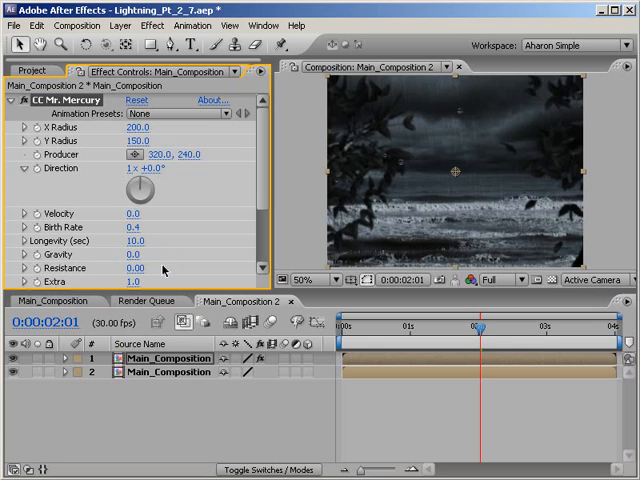
pyautogui.scroll(-3)
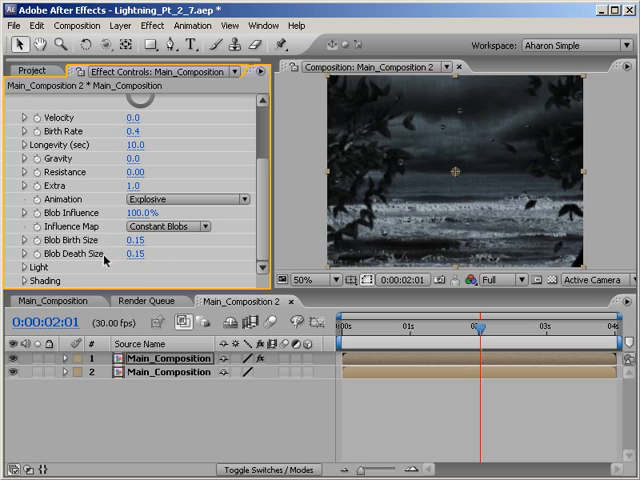
pyautogui.moveTo(104, 258)
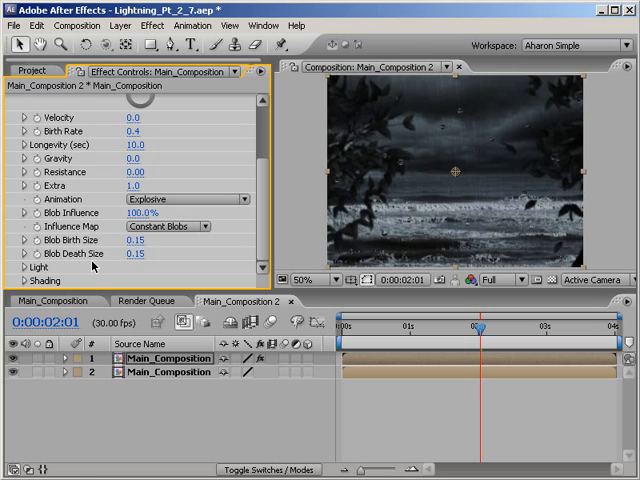
pyautogui.moveTo(90, 264)
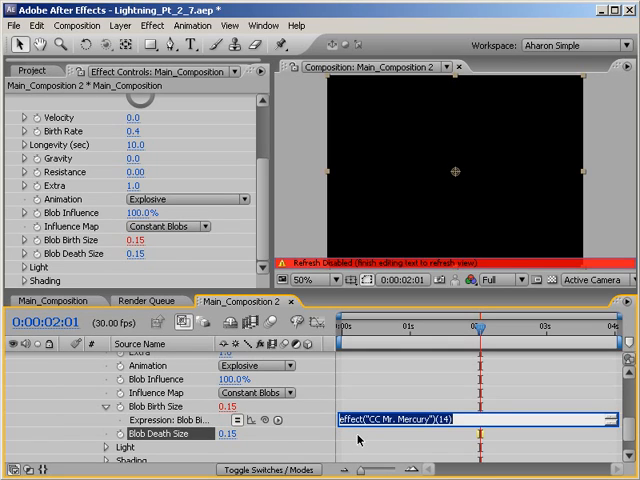
# Step: Enter a wiggle(30,…) expression on Blob Death Size and apply it
pyautogui.write('wiggle')
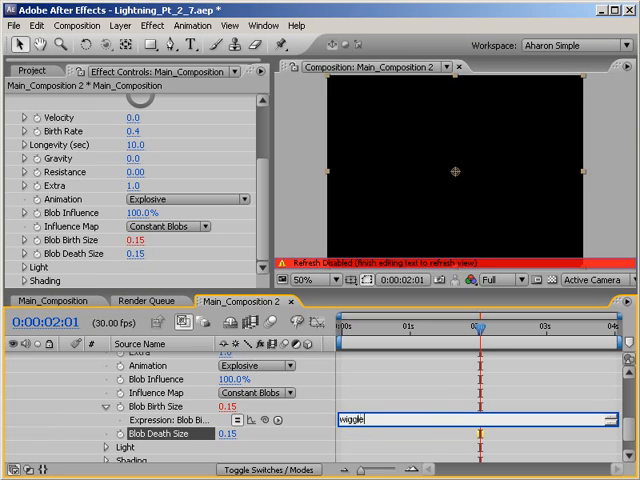
pyautogui.write('(')
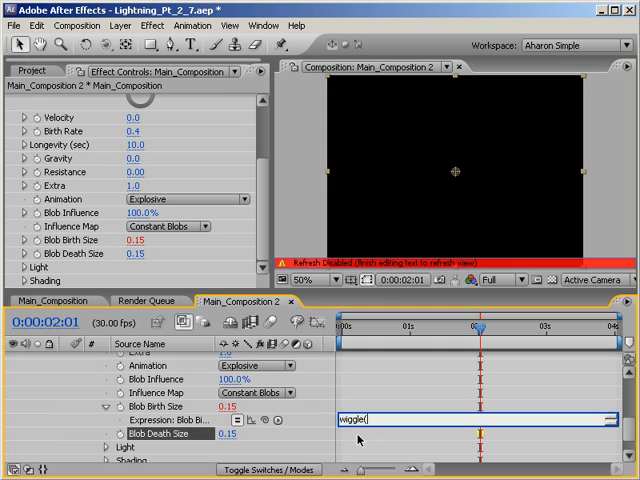
pyautogui.write('30,.2')
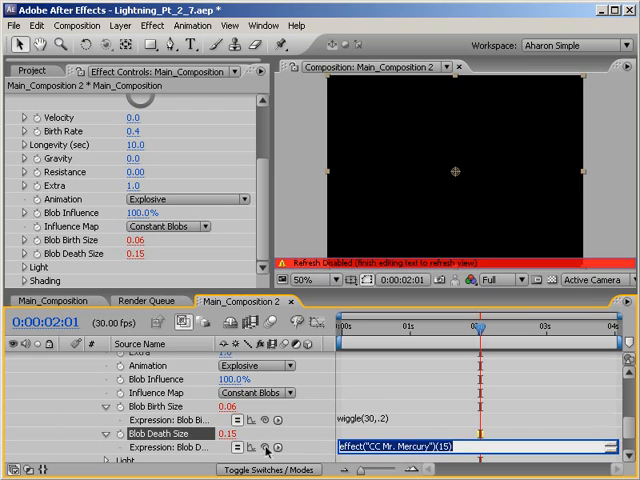
pyautogui.click(150, 408)
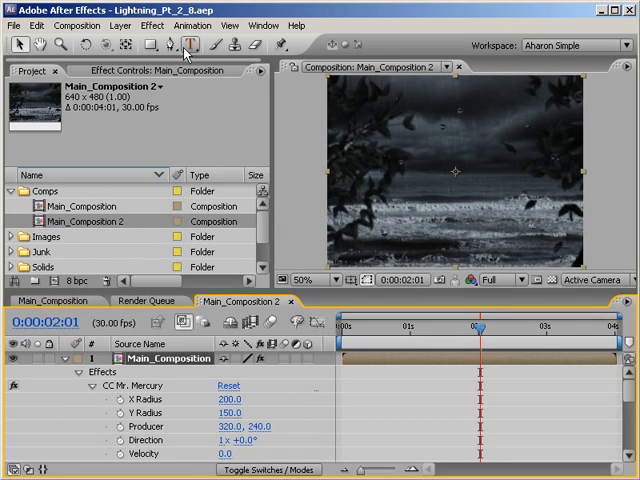
# Step: Apply the Roughen Edges effect to the Mr. Mercury raindrop layer with default settings
pyautogui.click(152, 24)
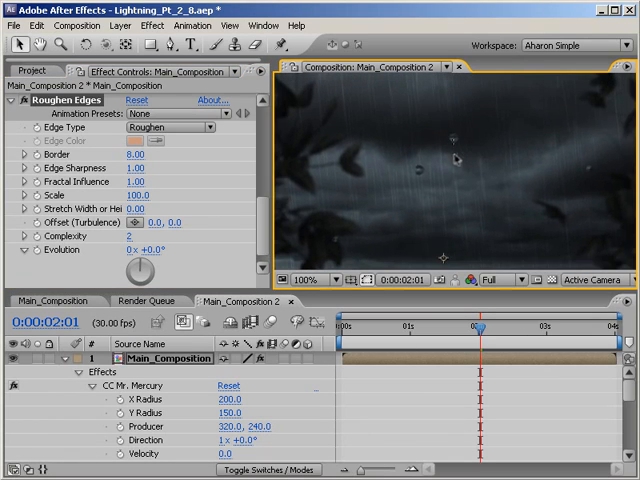
pyautogui.moveTo(458, 196)
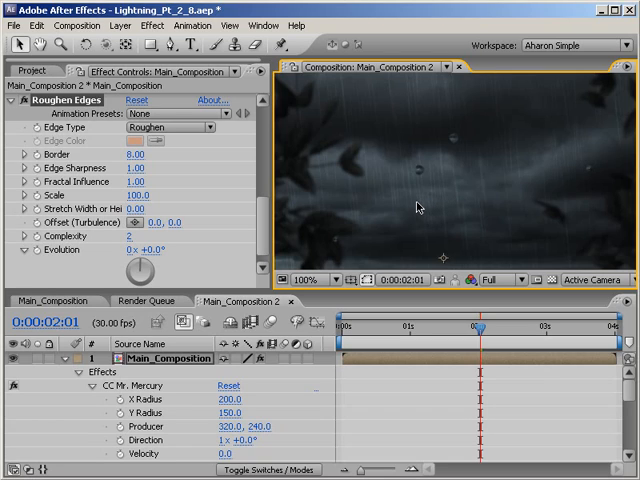
pyautogui.moveTo(318, 314)
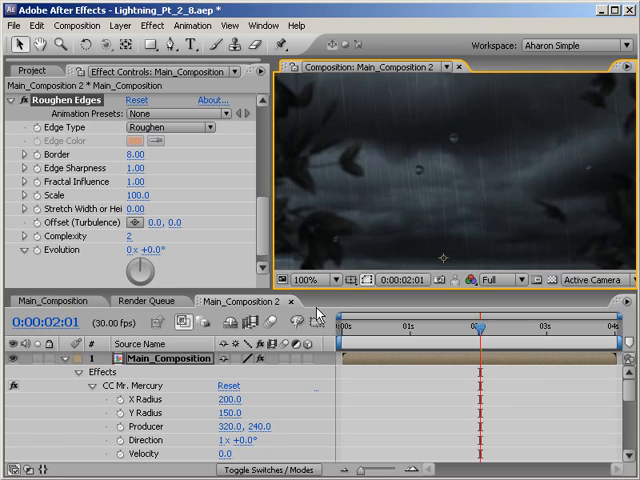